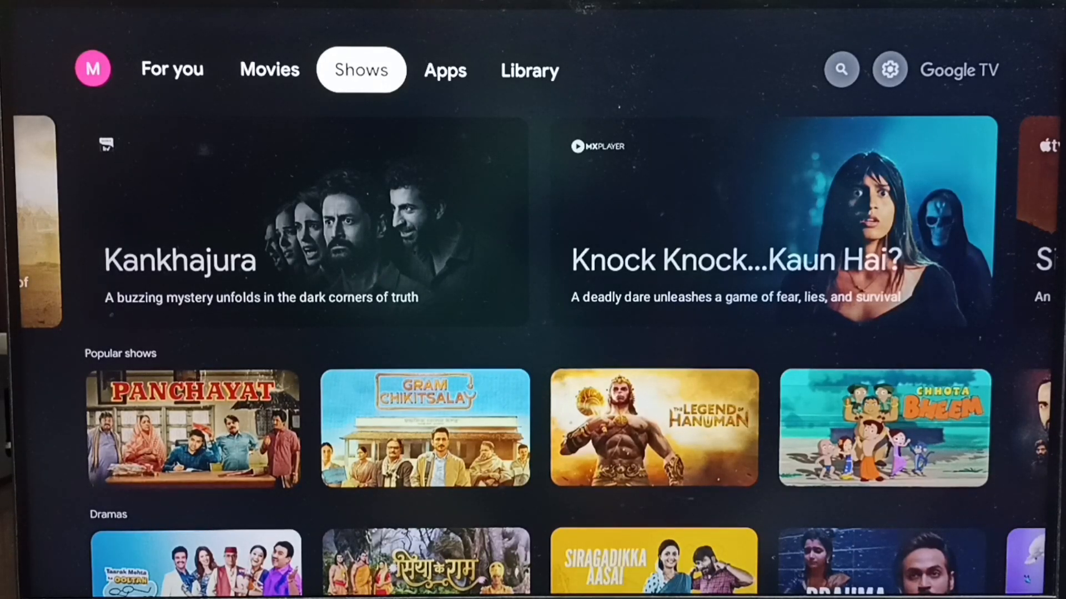
Step: Switch the Google TV home screen from Shows to the Apps tab
click(445, 70)
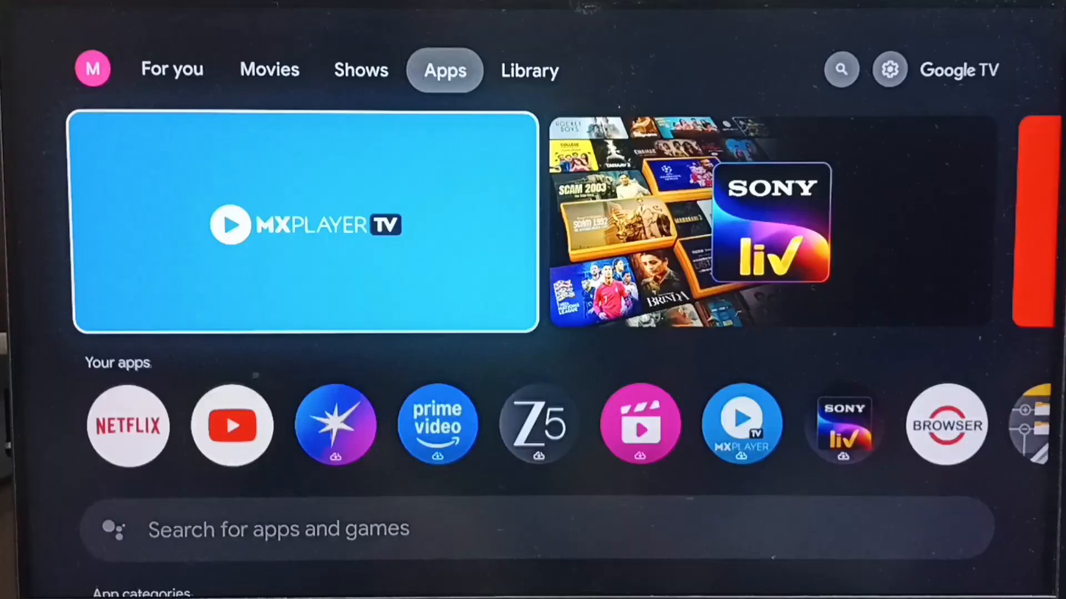
Step: Scroll to the Your apps row so the Browser app comes into view
scroll(down, 3)
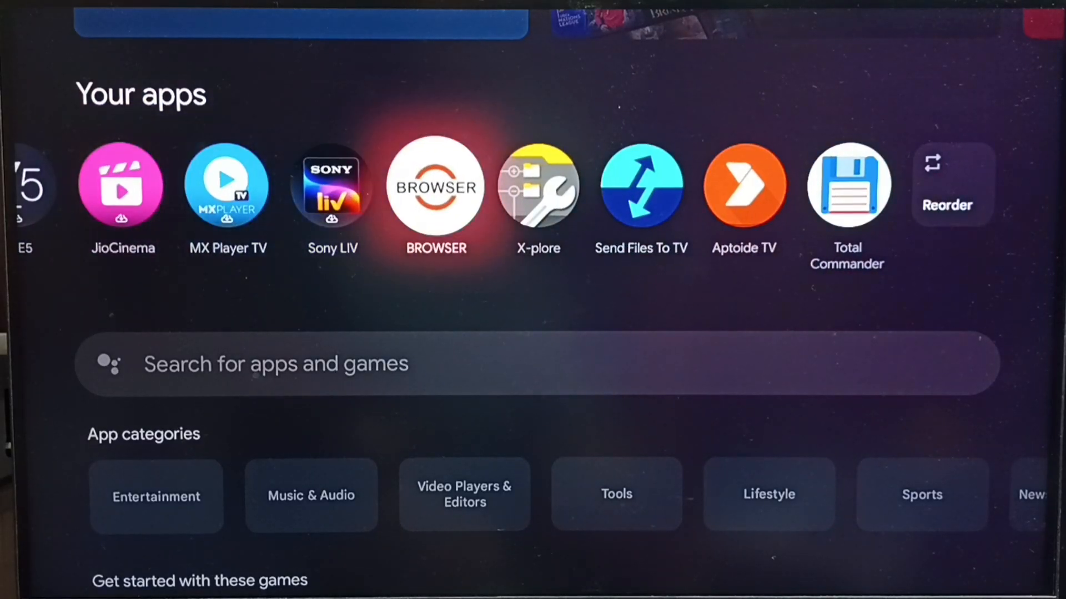
click(435, 188)
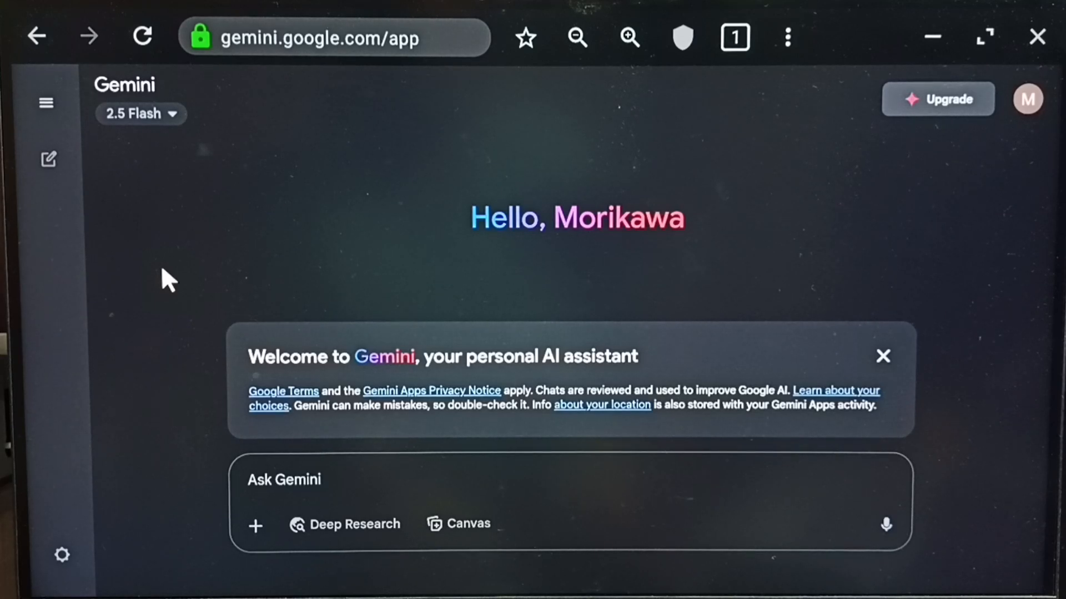
mouse_move(482, 226)
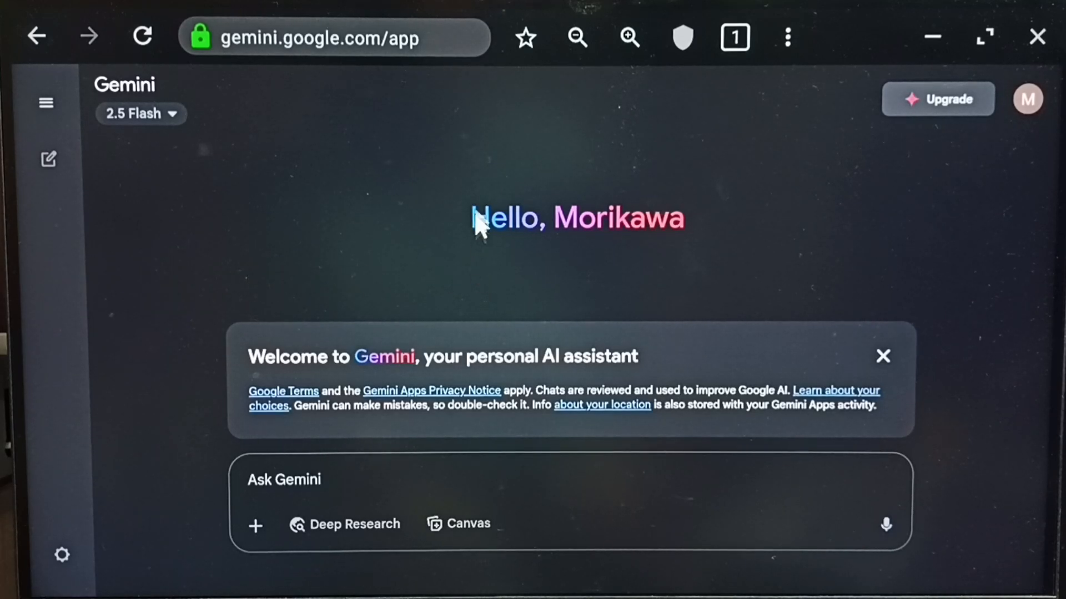
mouse_move(528, 39)
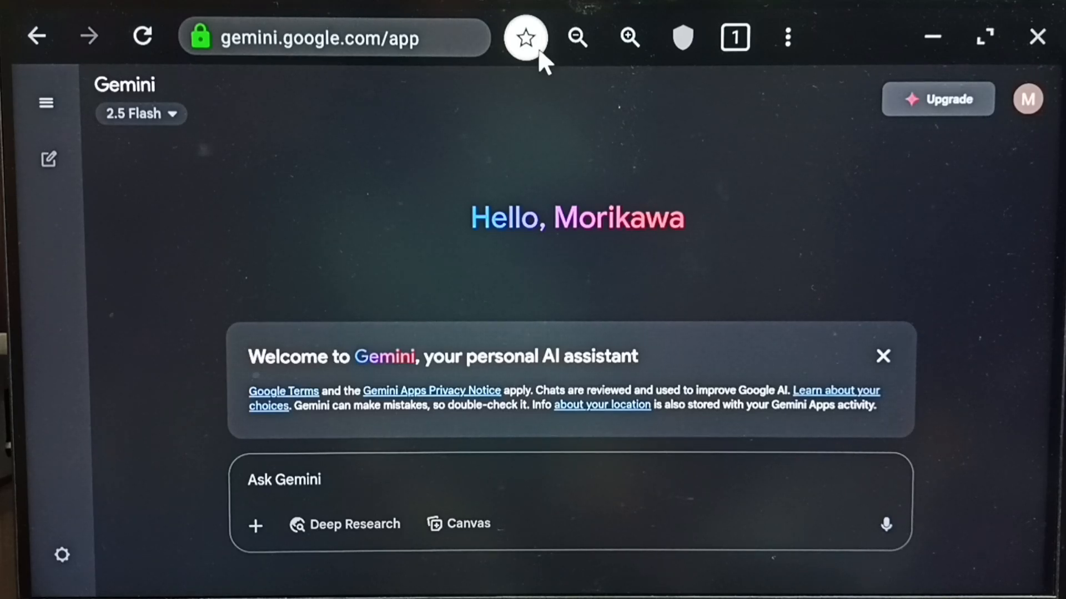
mouse_move(632, 38)
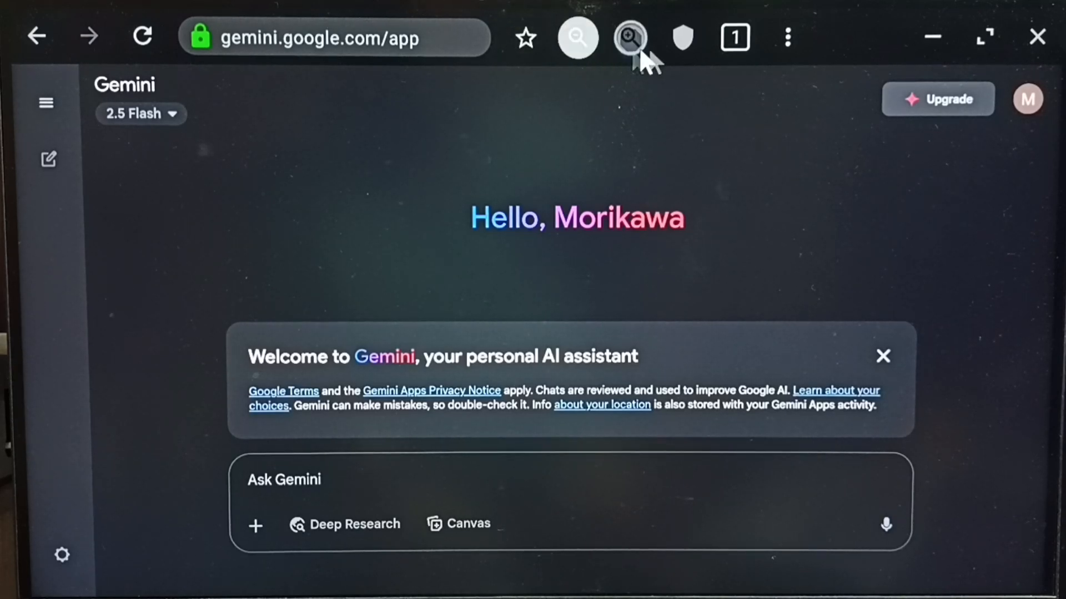
mouse_move(1035, 38)
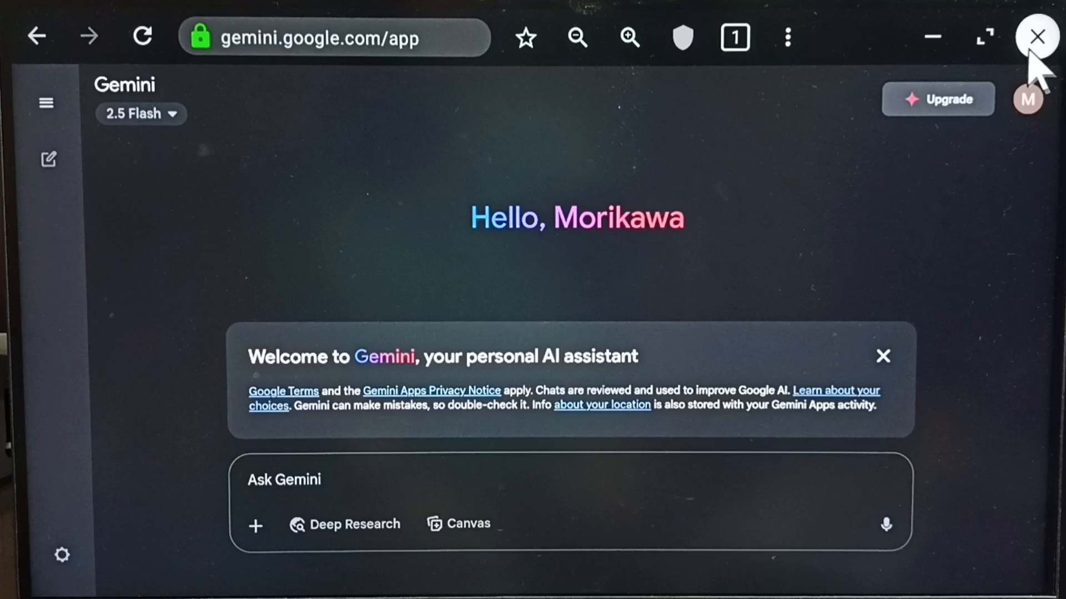